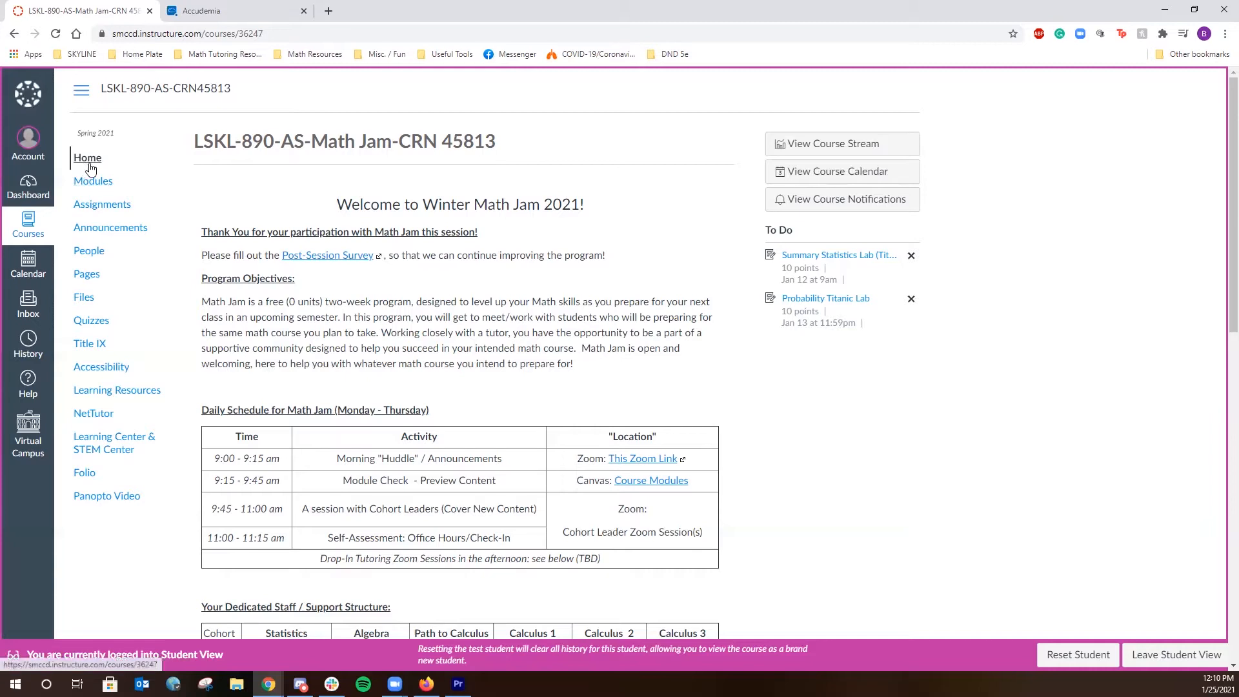
mouse_move(85, 472)
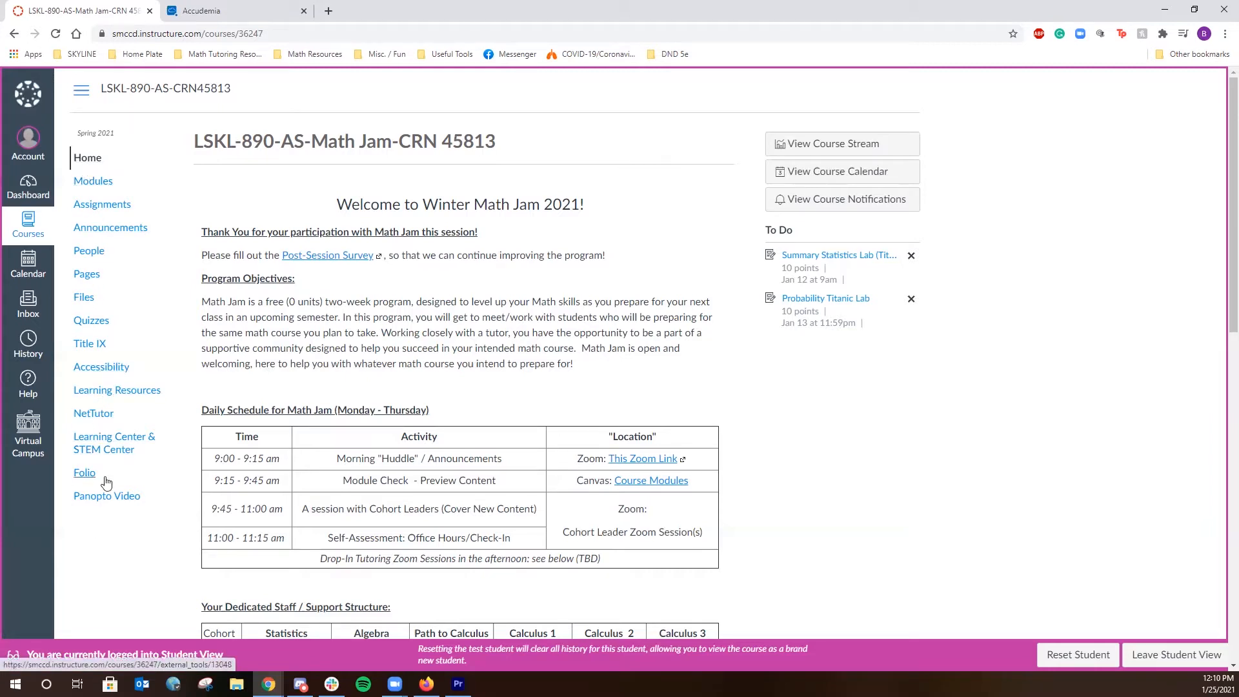
mouse_move(118, 456)
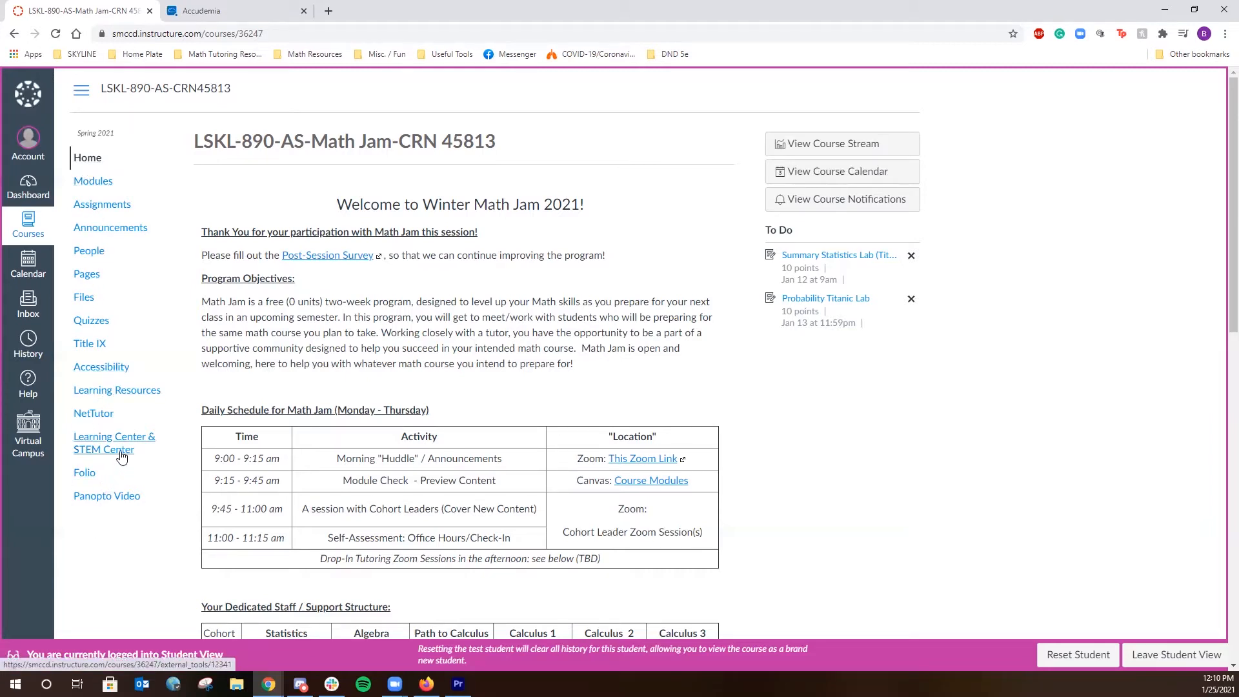
mouse_move(133, 460)
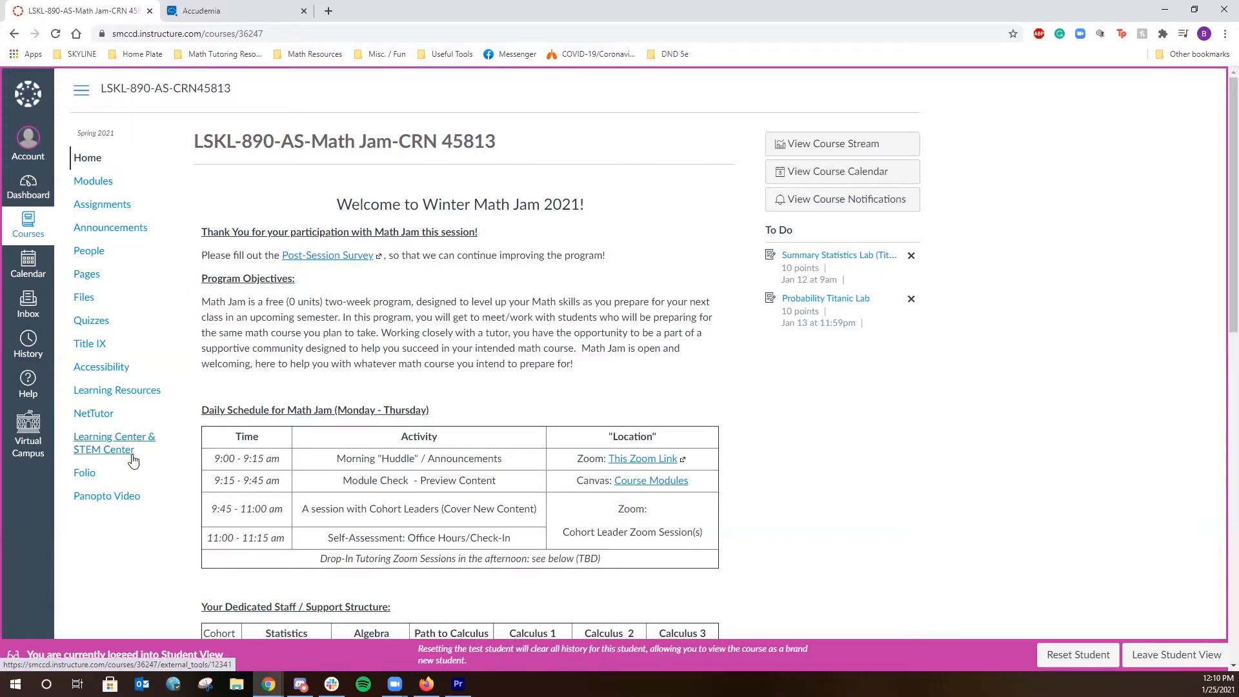
mouse_move(117, 444)
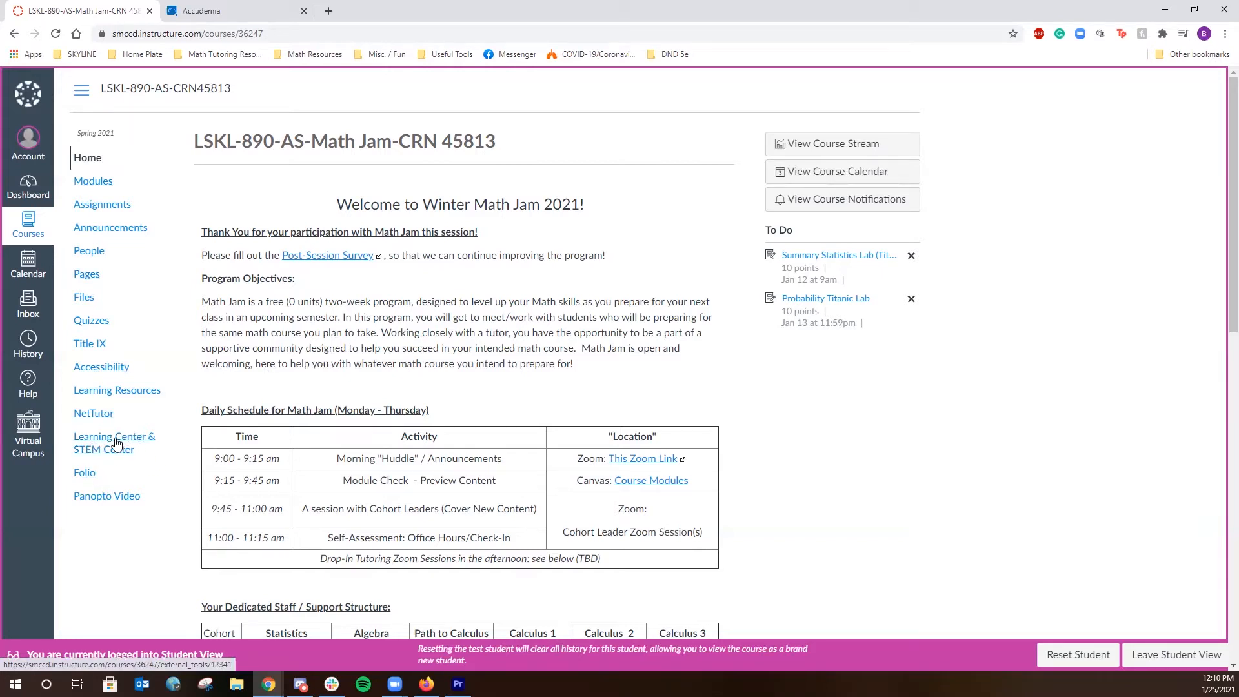
mouse_move(115, 442)
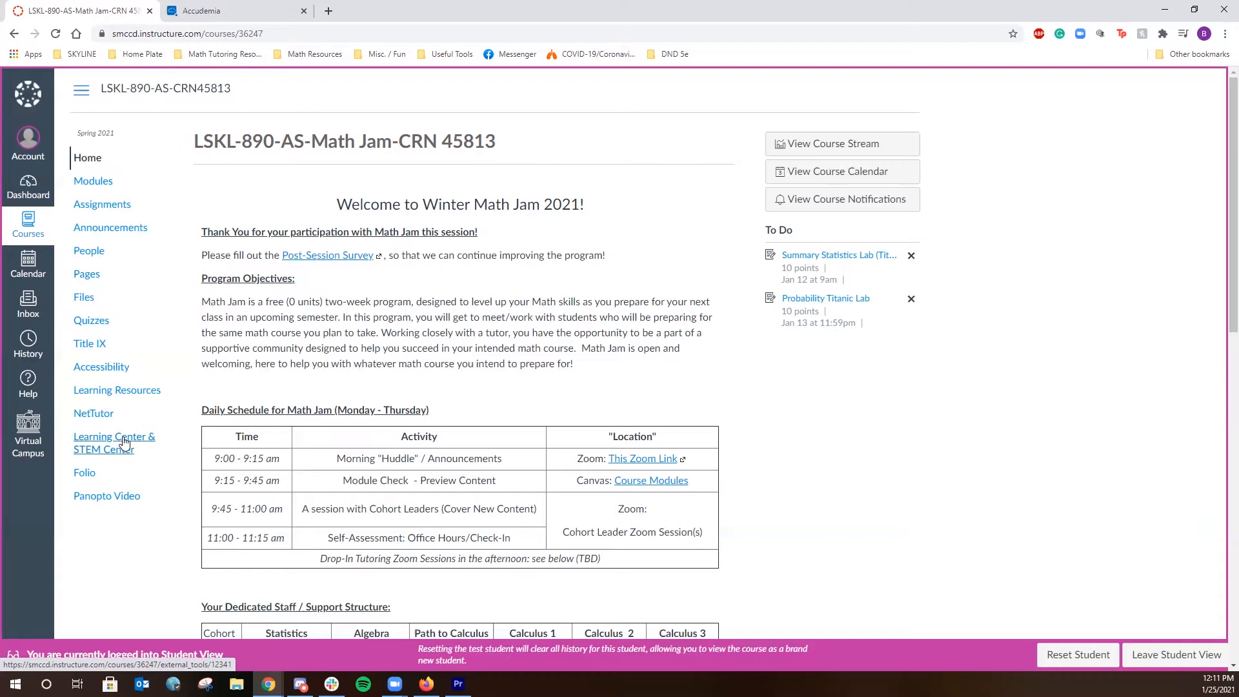
- Reach the Learning Center & STEM Center course page and launch the tutoring site in a new tab
click(114, 443)
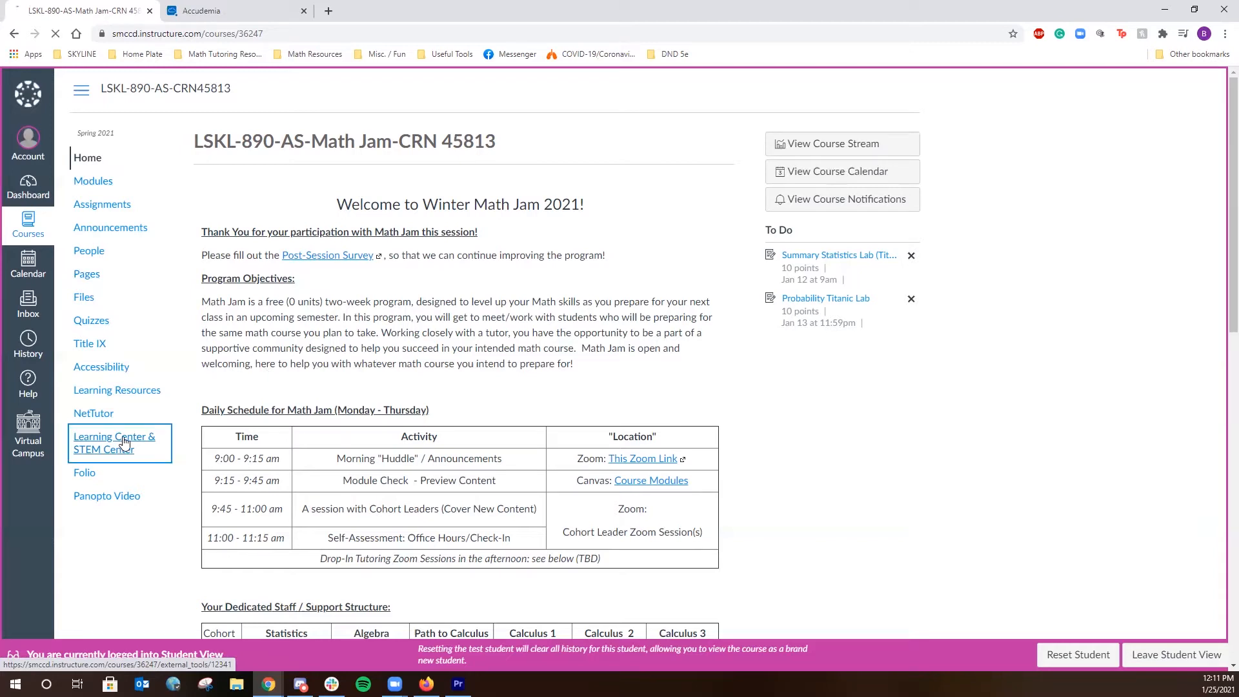
click(113, 443)
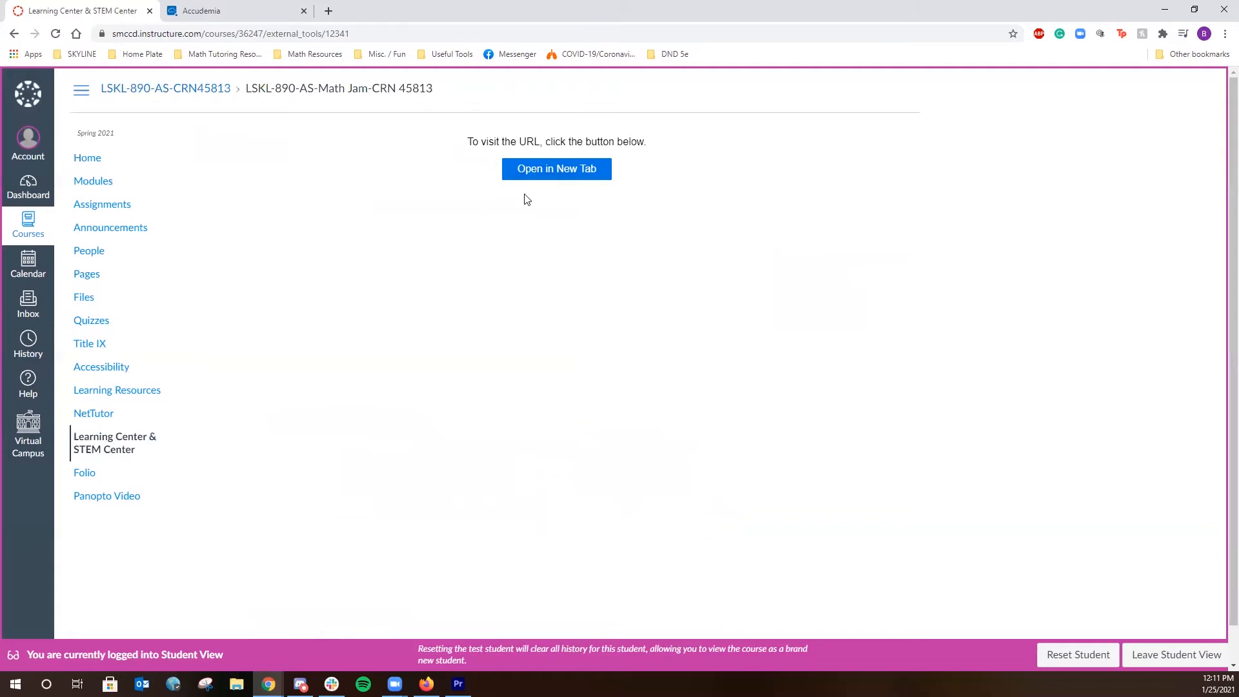
mouse_move(557, 168)
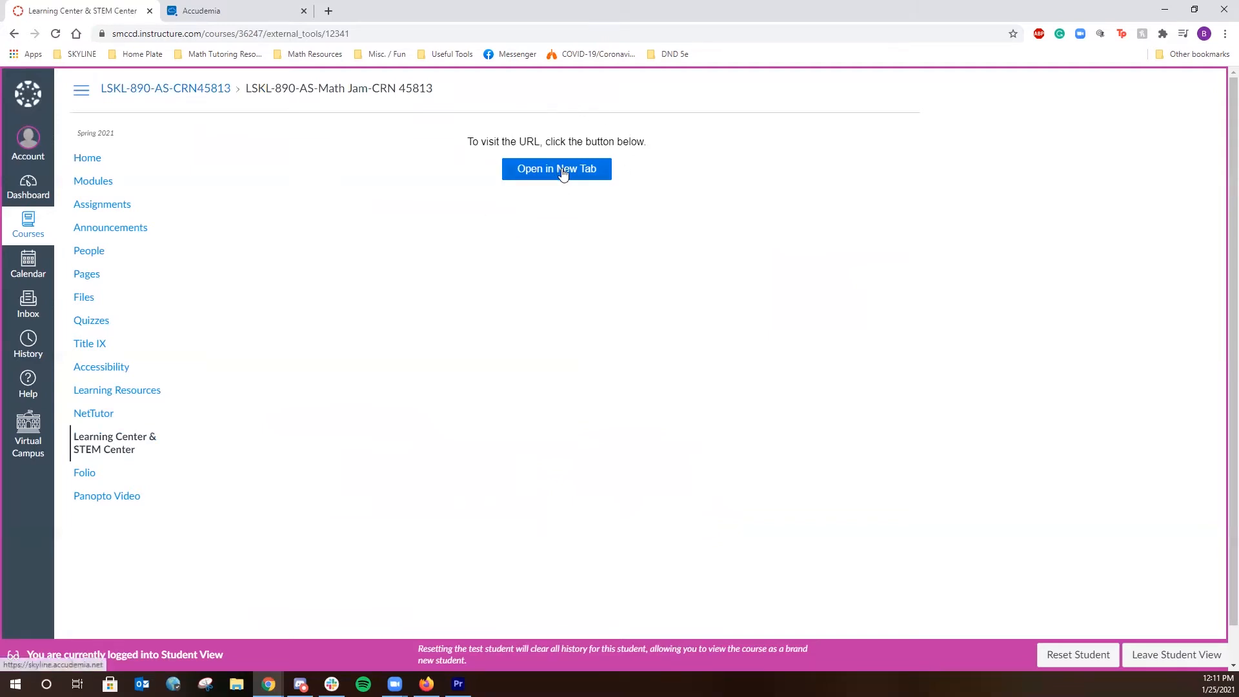
click(557, 168)
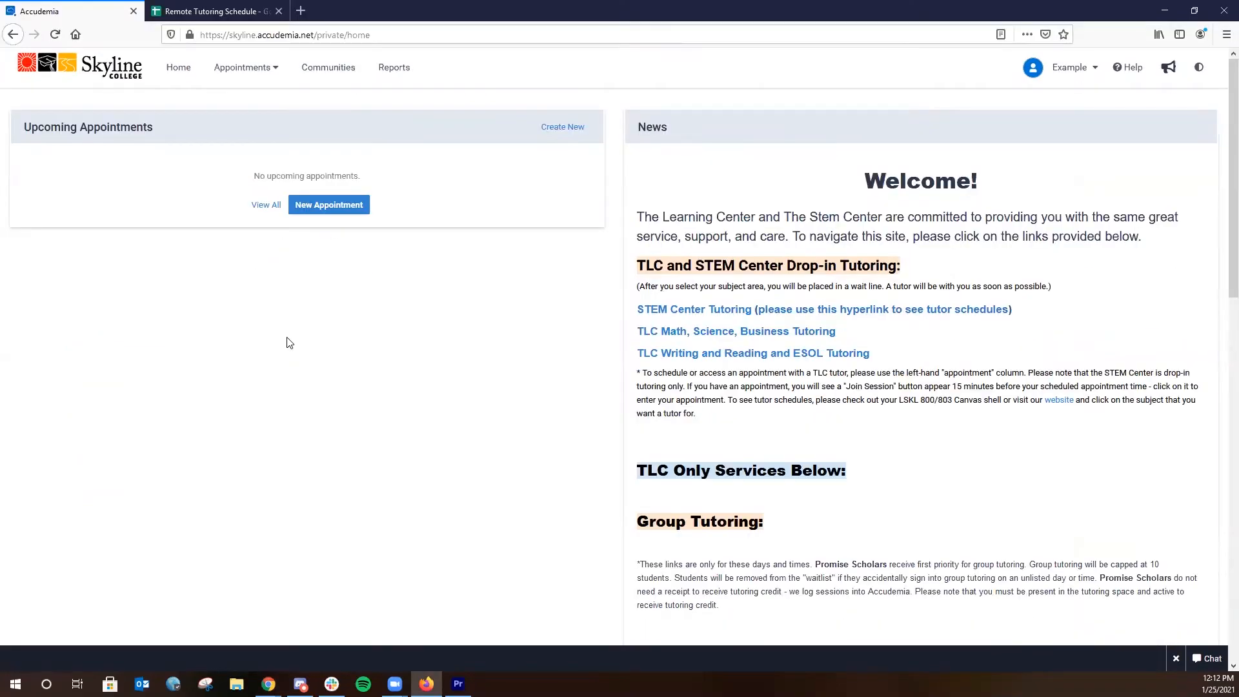
mouse_move(328, 331)
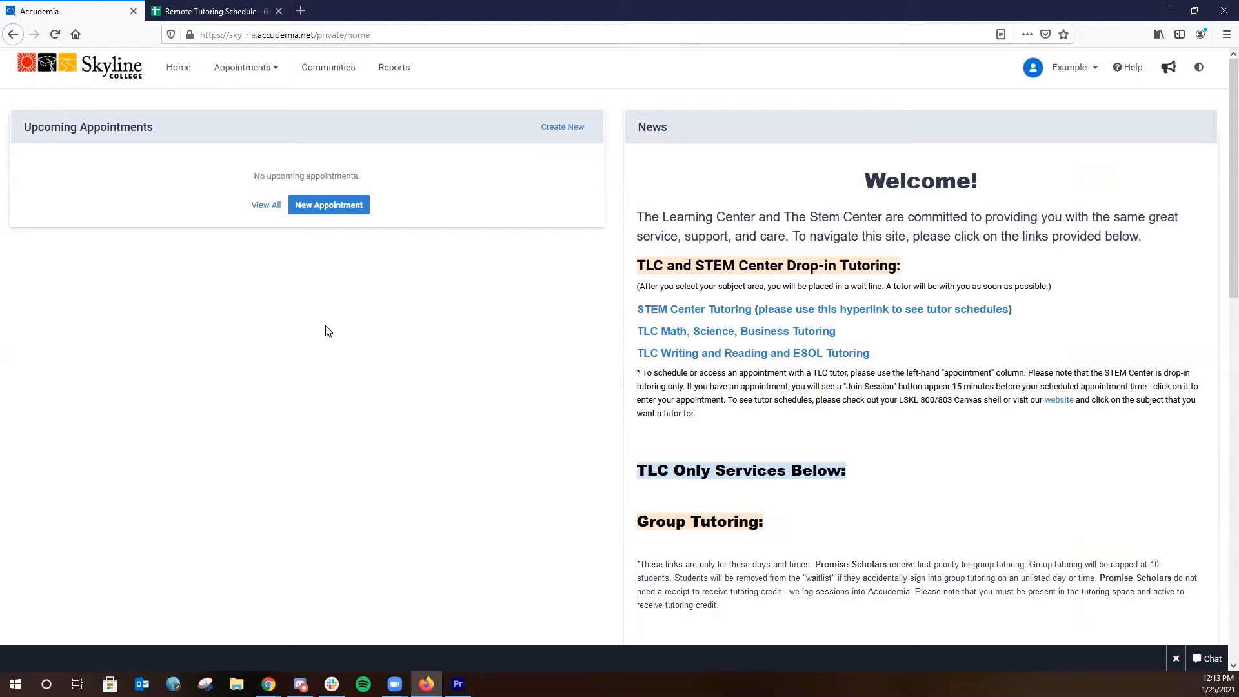
mouse_move(619, 265)
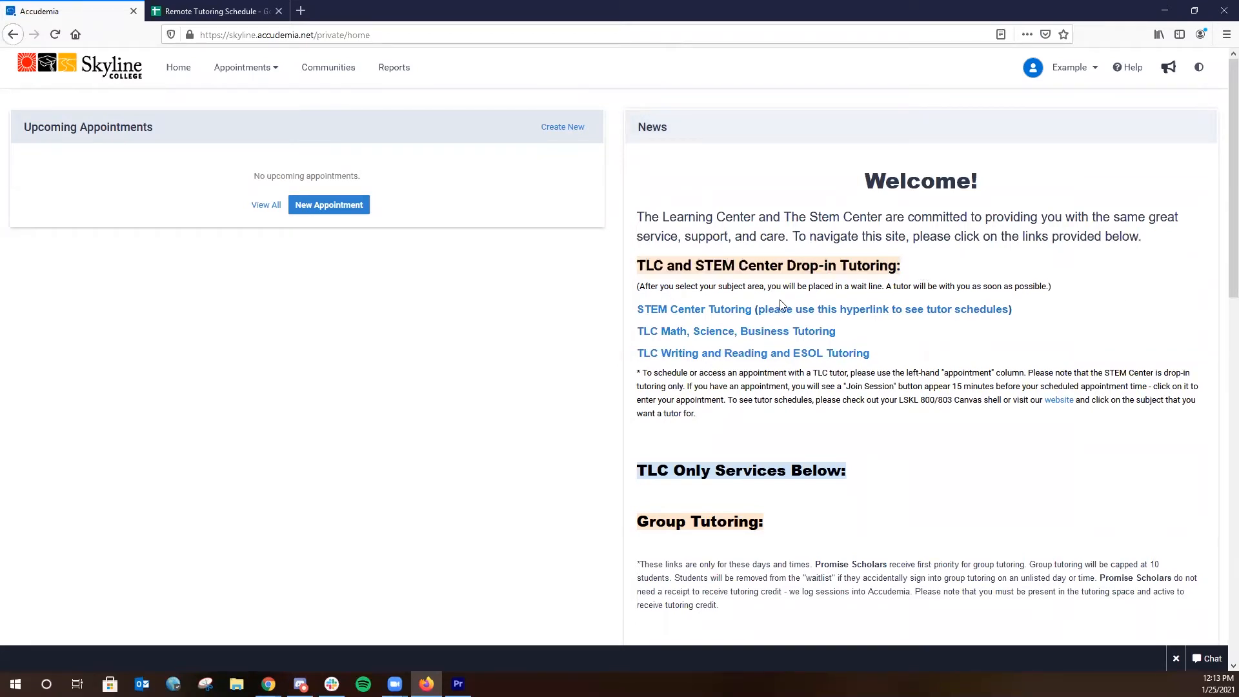
mouse_move(743, 311)
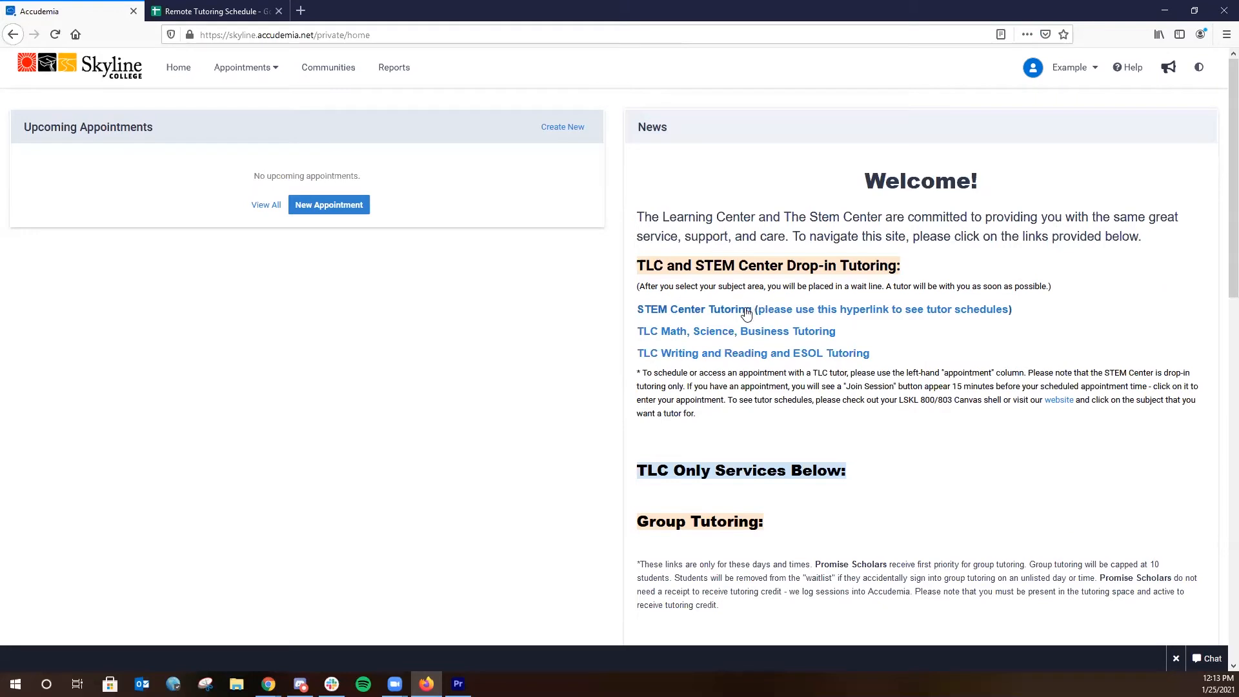
mouse_move(707, 316)
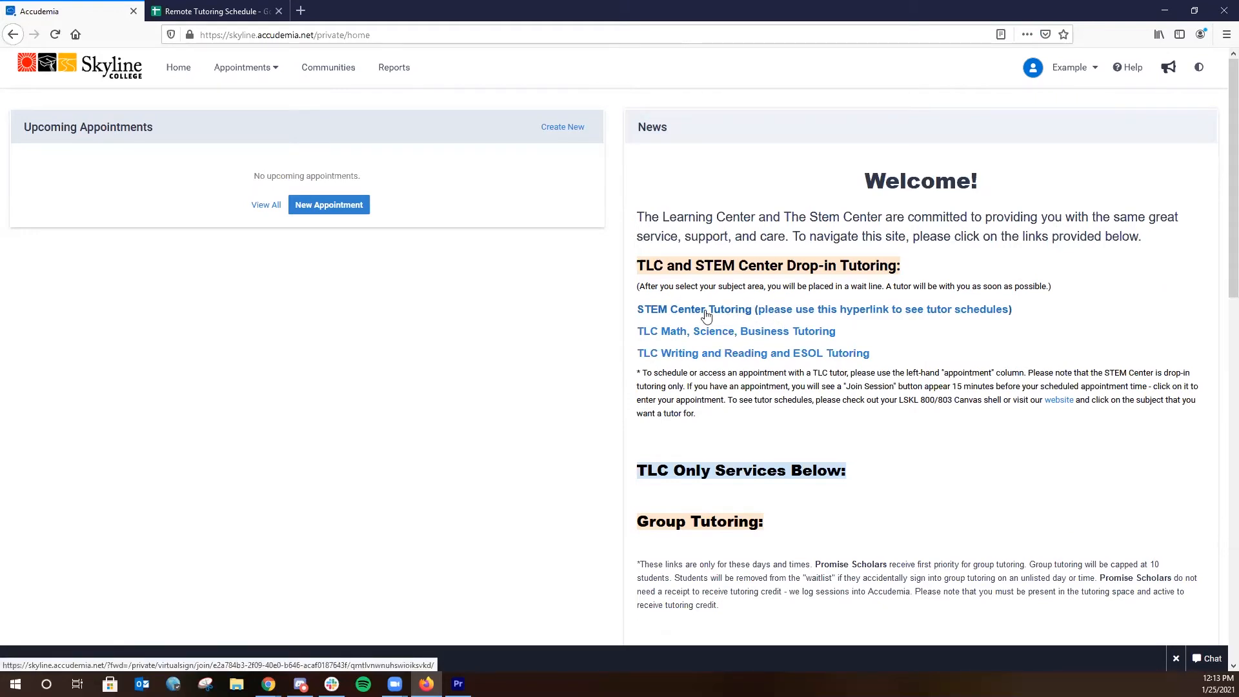
mouse_move(819, 311)
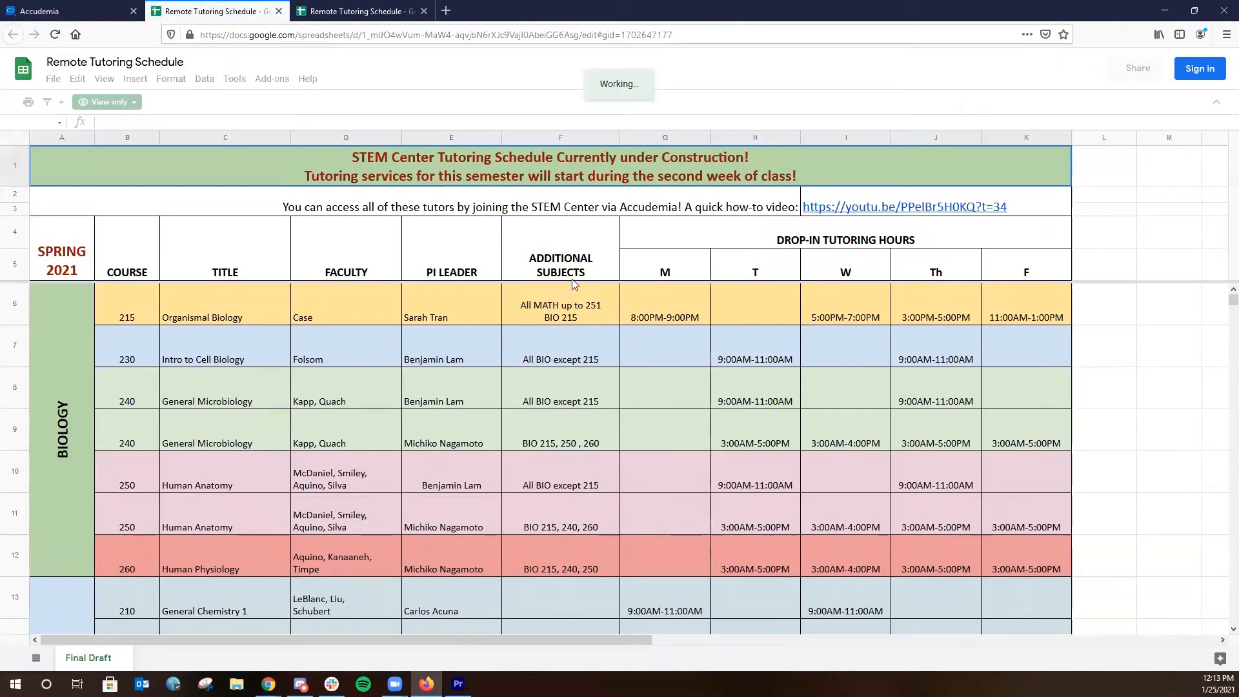
- Scroll the tutor schedule, return home, and start remote sign-in for STEM Center drop-in tutoring
scroll(down, 3)
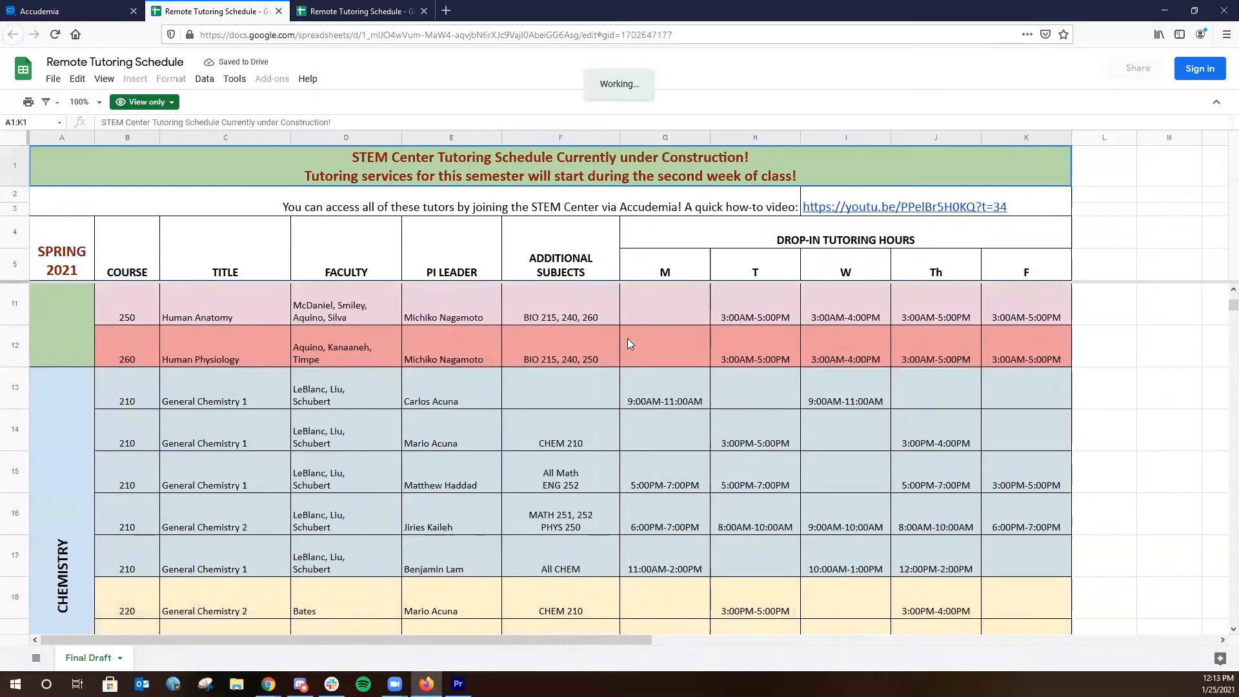
scroll(down, 3)
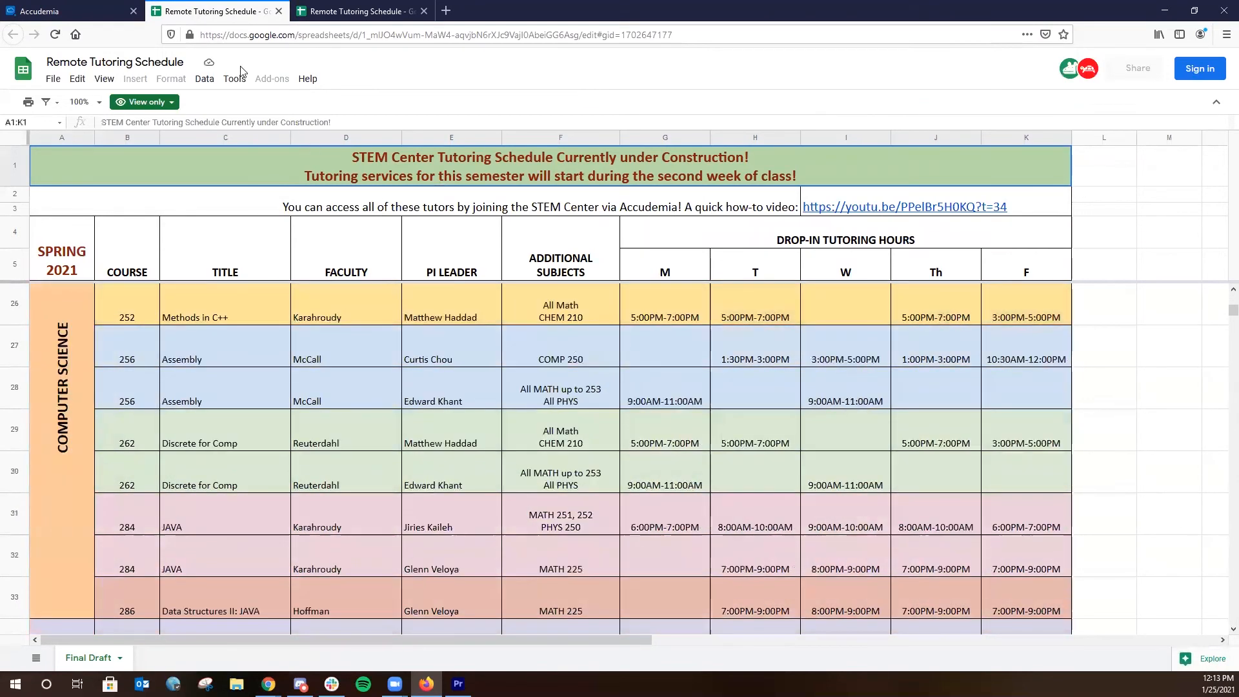
scroll(down, 3)
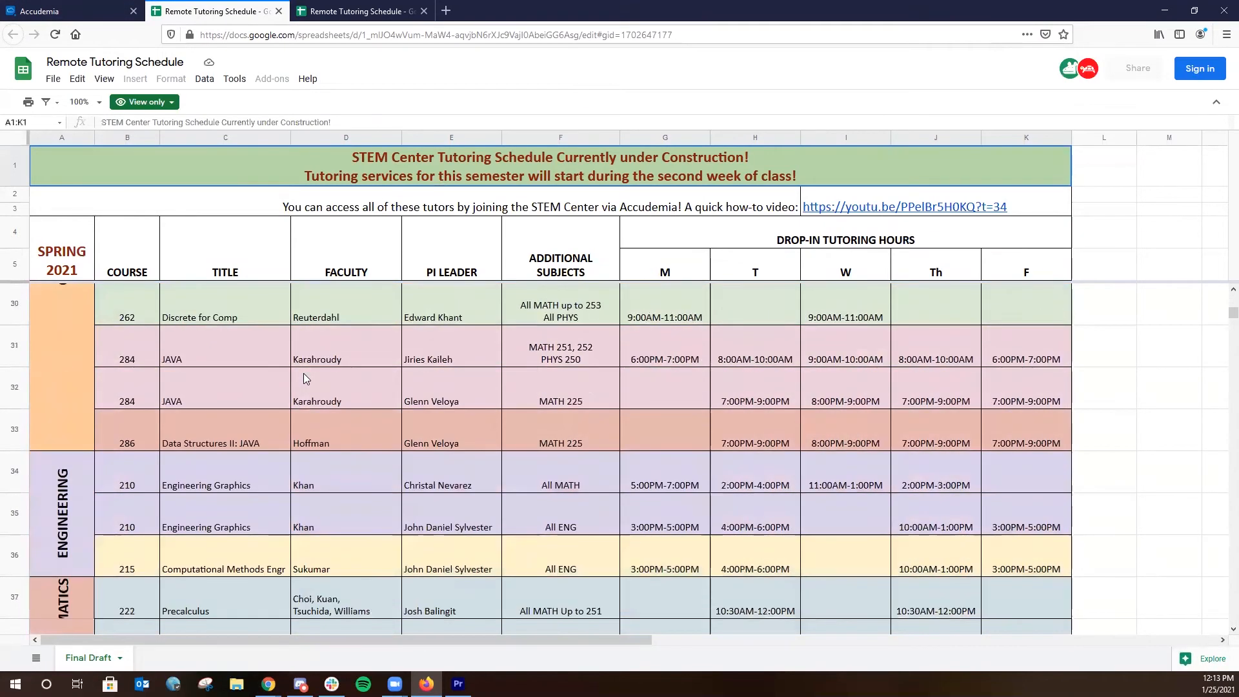
scroll(down, 3)
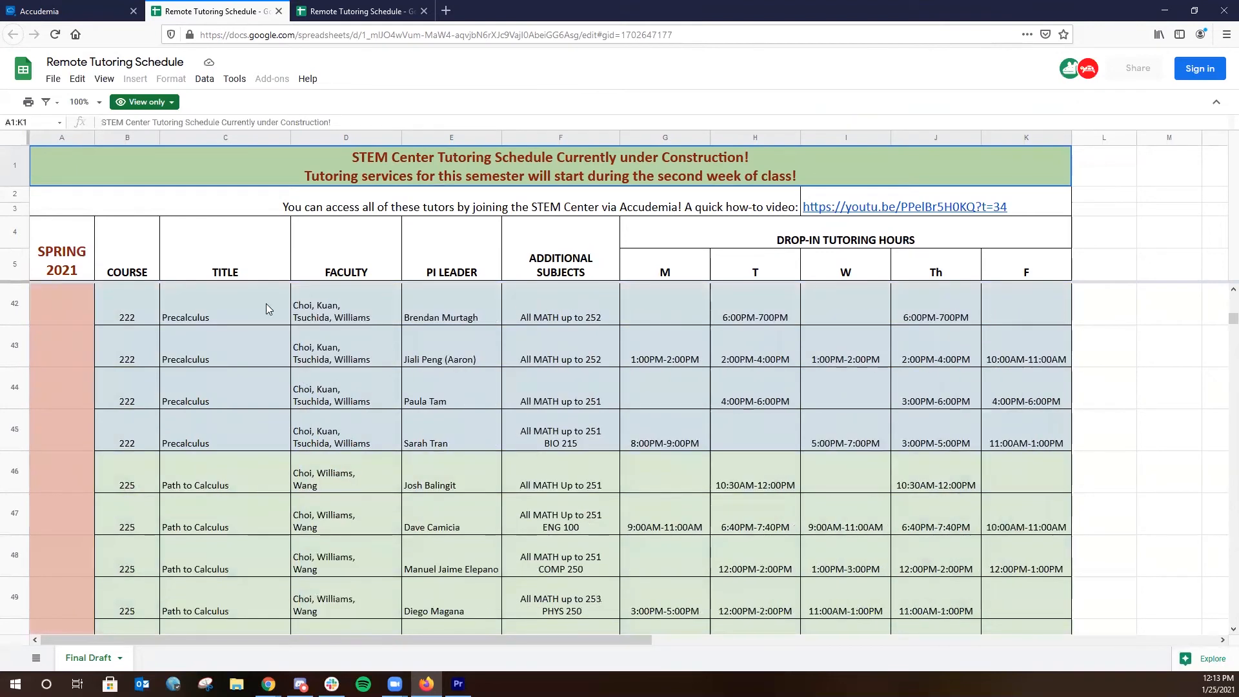
click(71, 10)
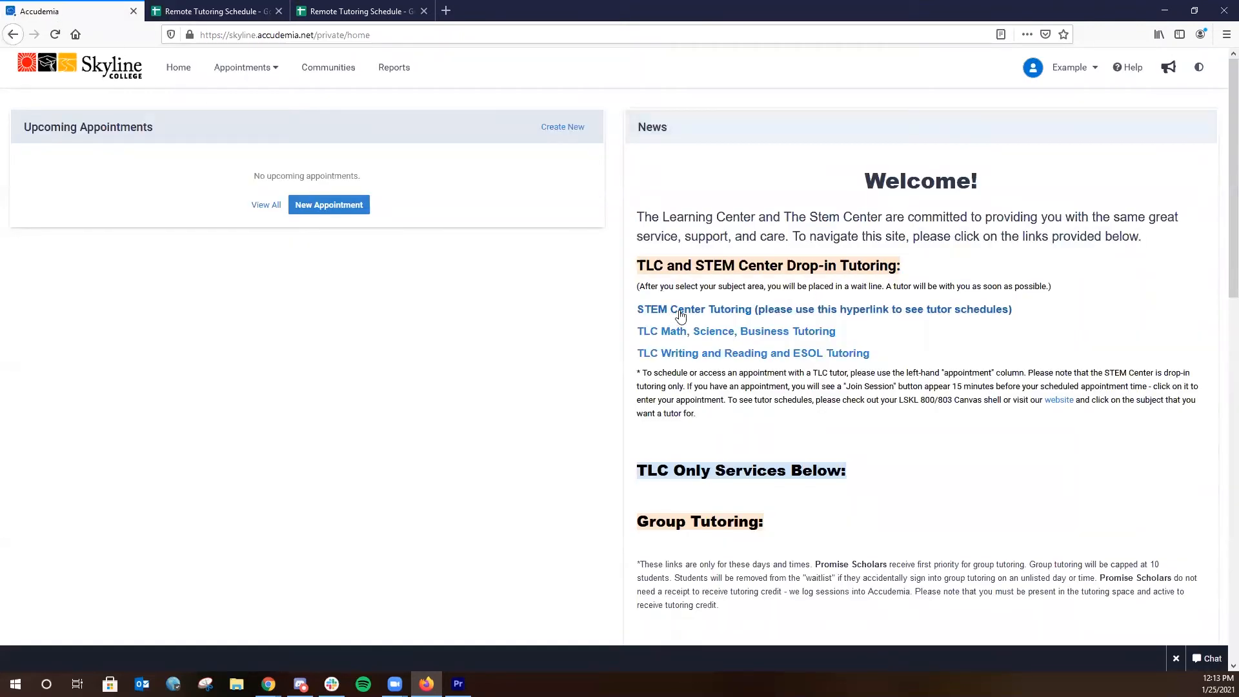
mouse_move(681, 308)
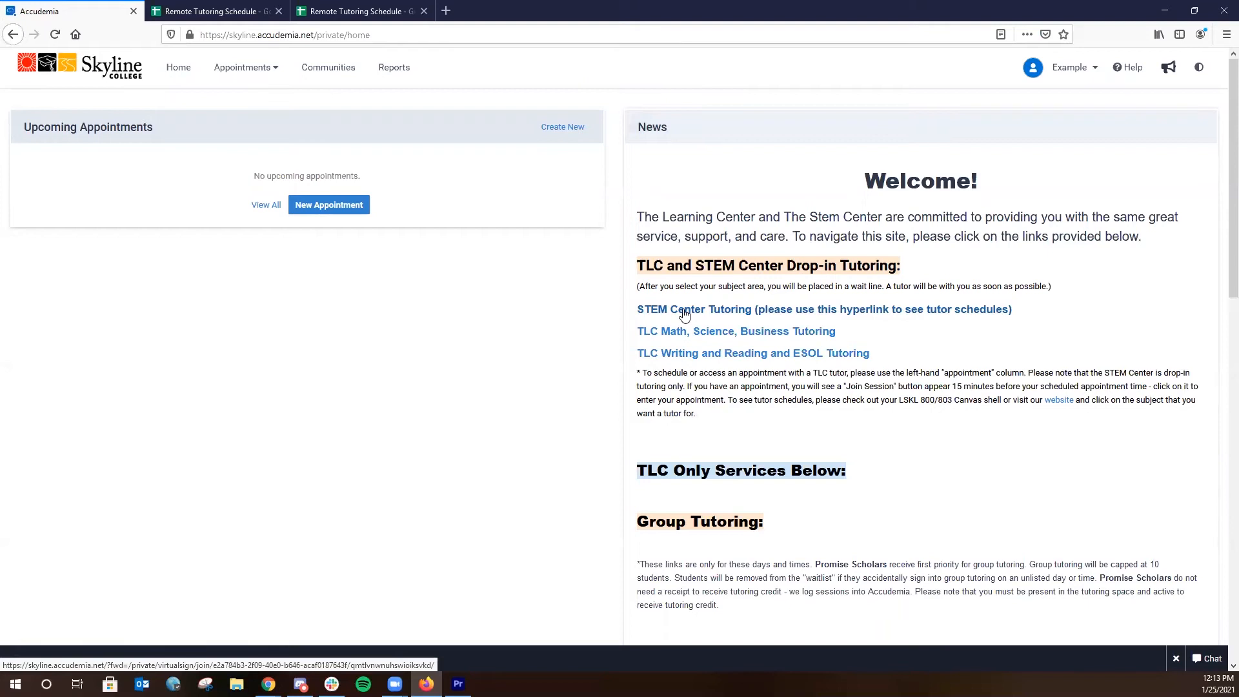
click(696, 308)
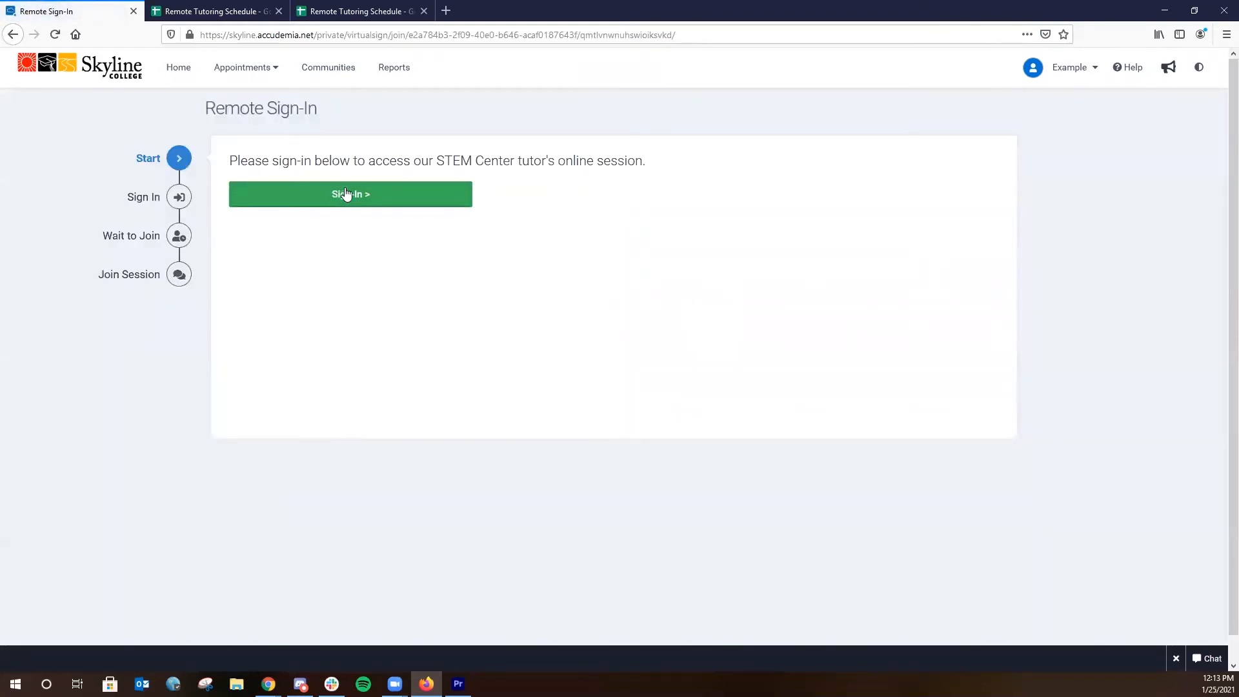
- Sign in with [MATH-251] Calculus/Analytic Geometry I as the subject and join the queue
click(350, 194)
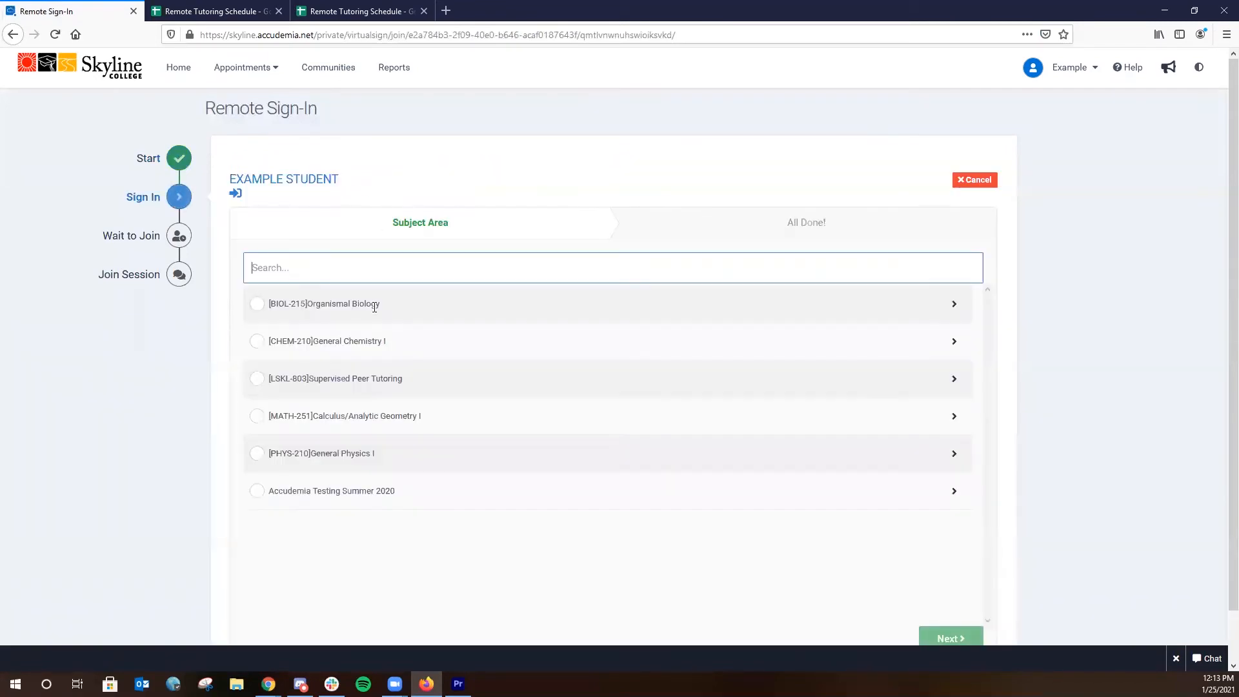
mouse_move(1135, 327)
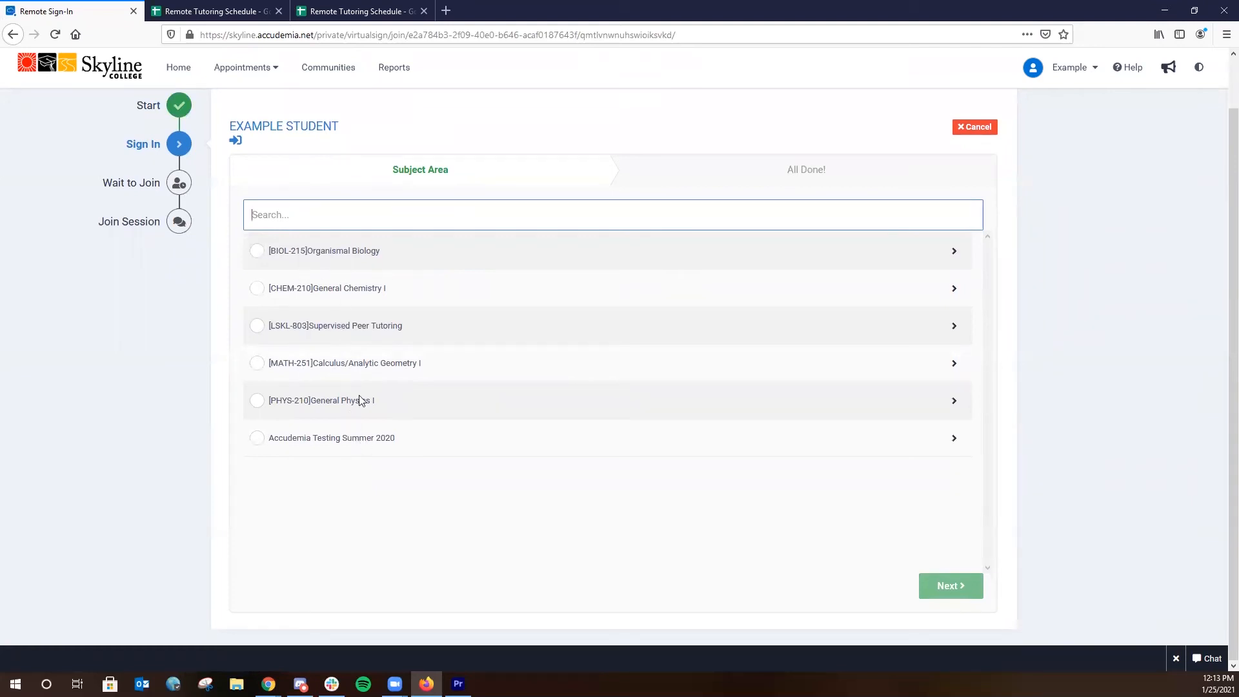
mouse_move(399, 245)
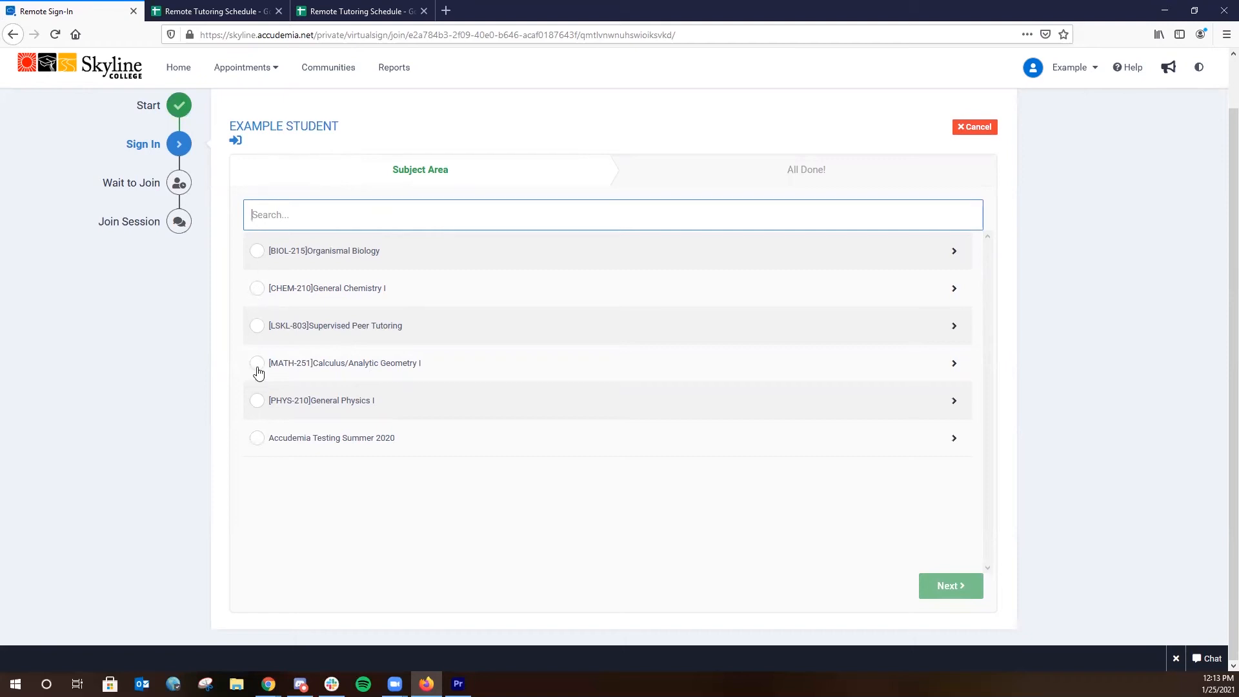
click(257, 362)
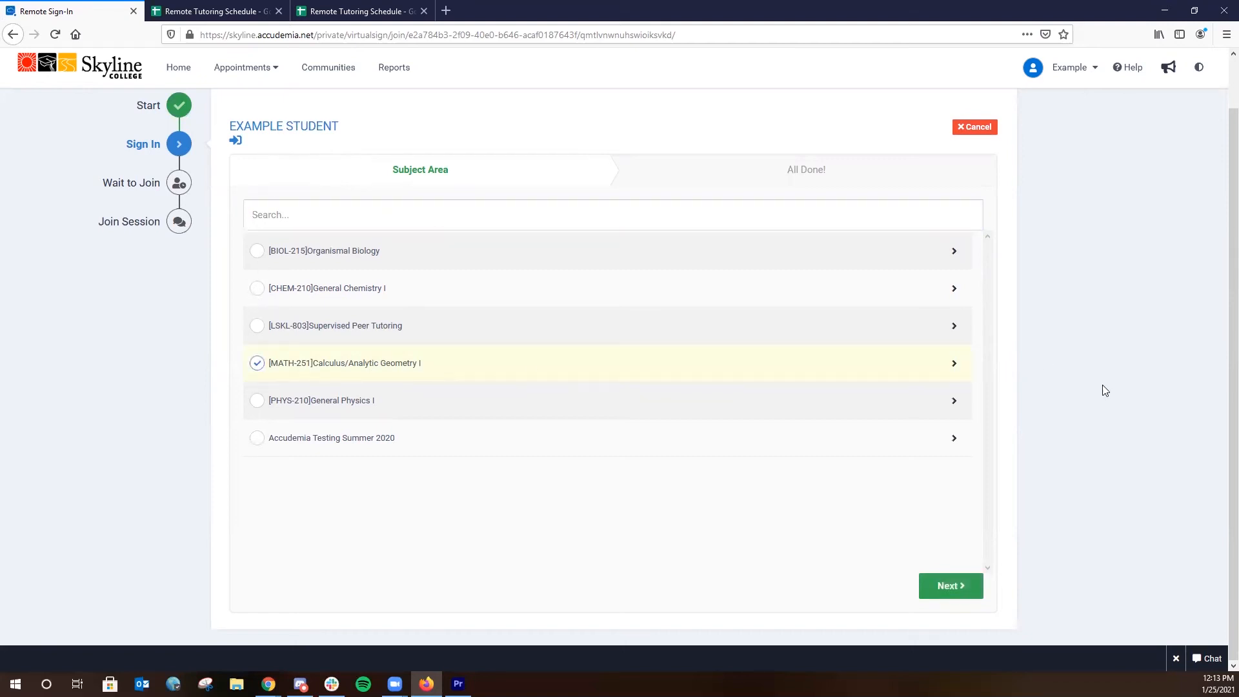
mouse_move(951, 586)
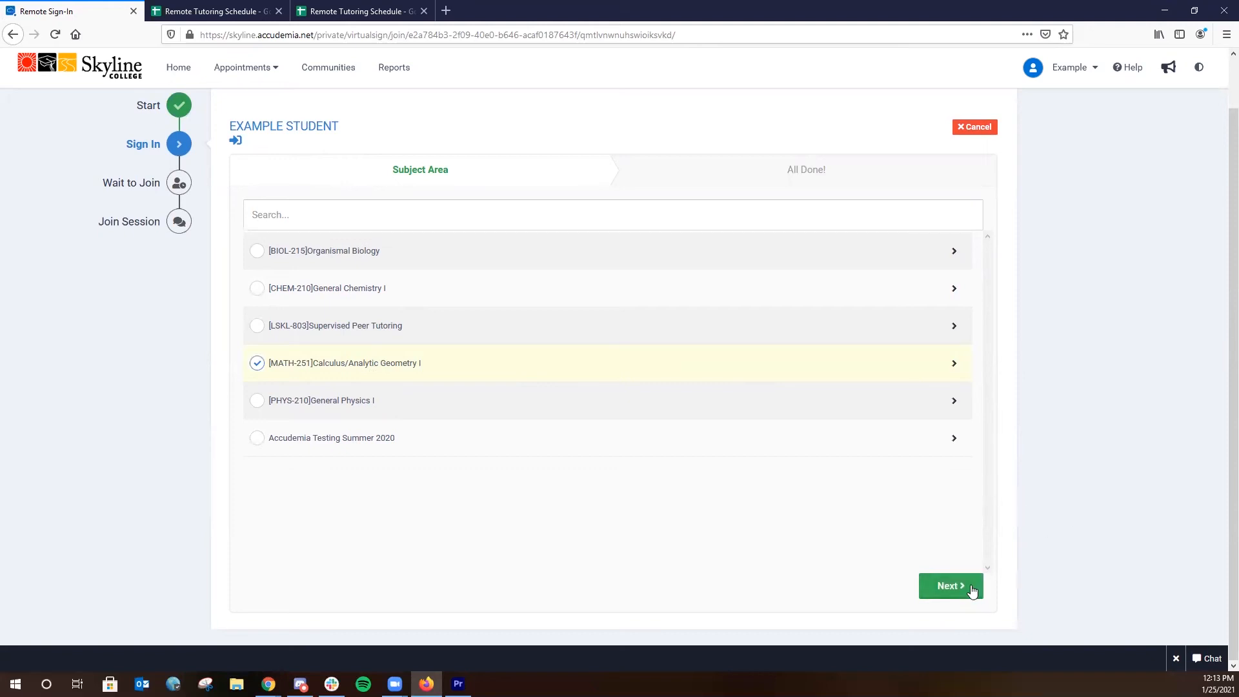
click(952, 587)
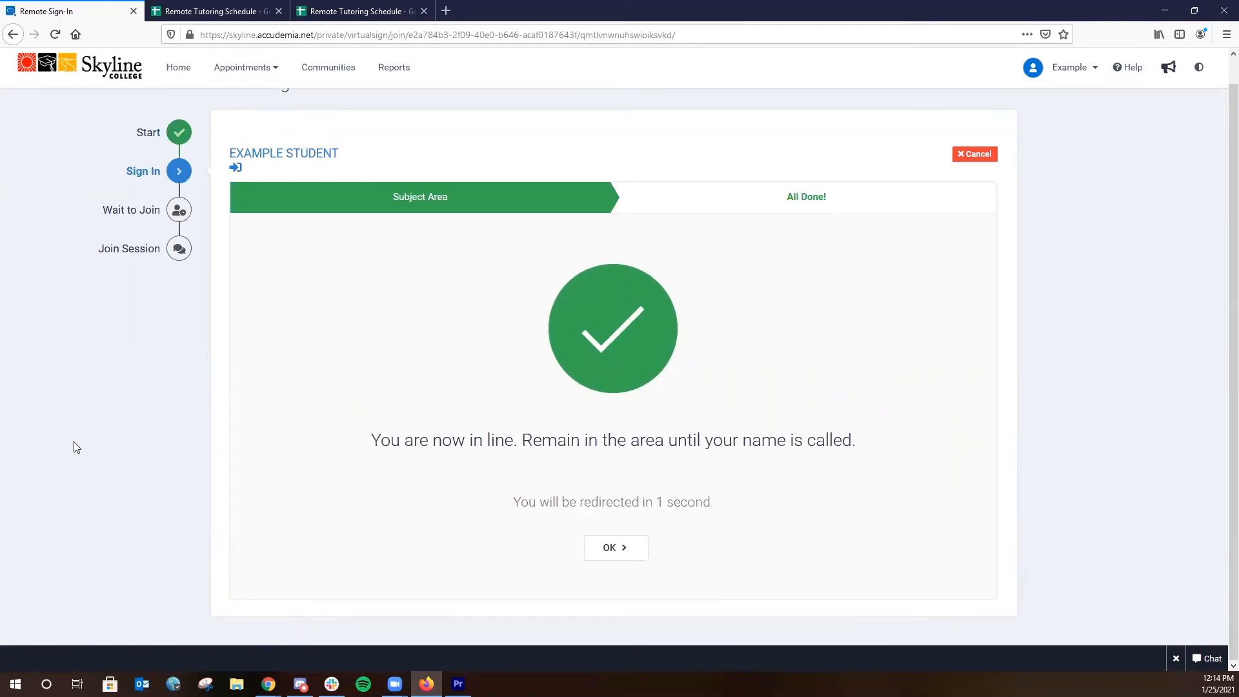
- Confirm the wait step and launch the tutor's Zoom session page
click(616, 547)
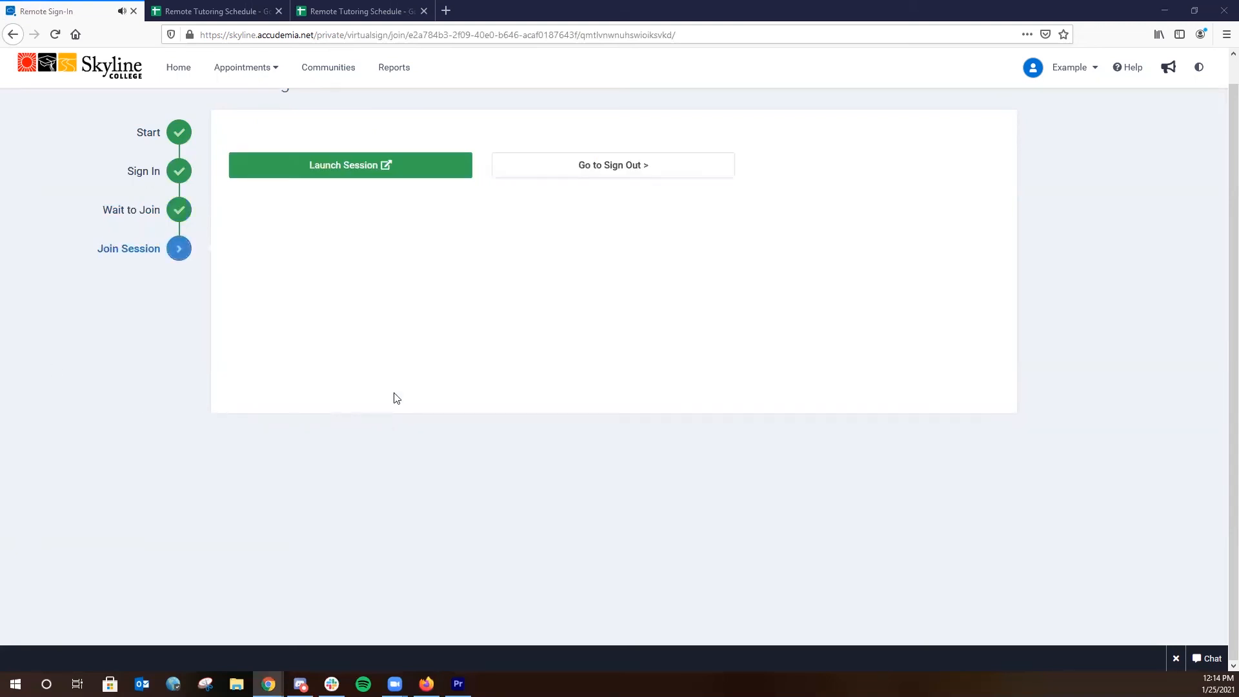
mouse_move(350, 167)
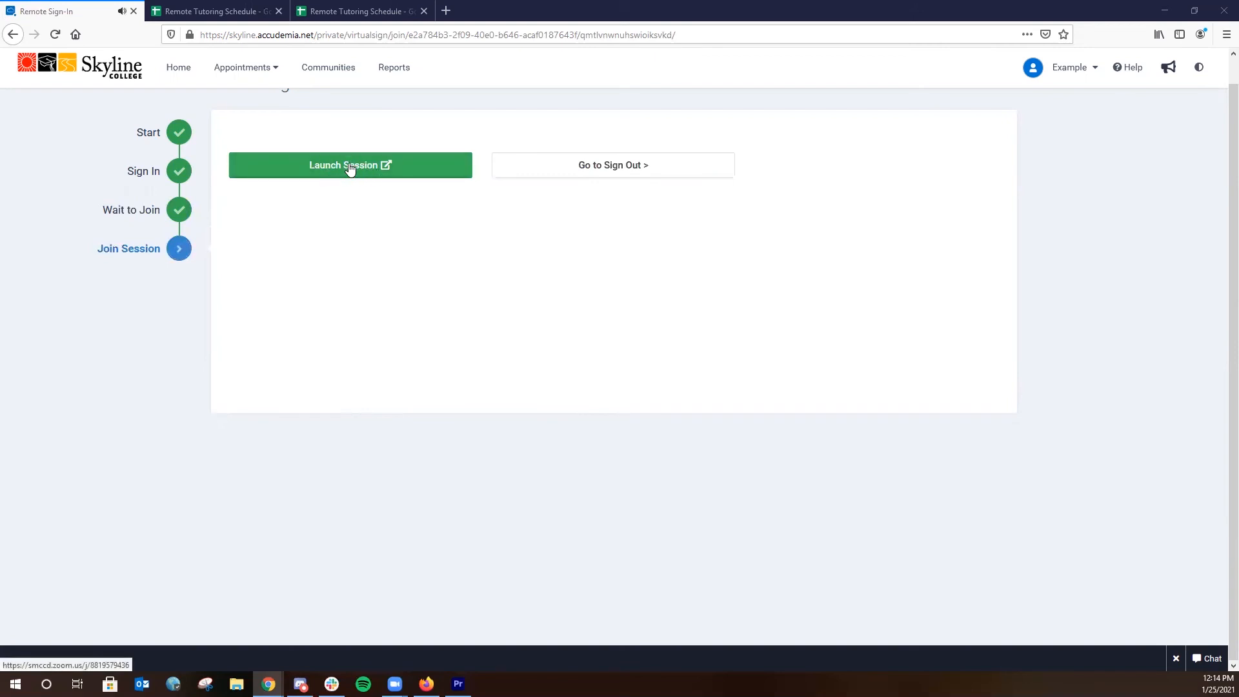
click(350, 164)
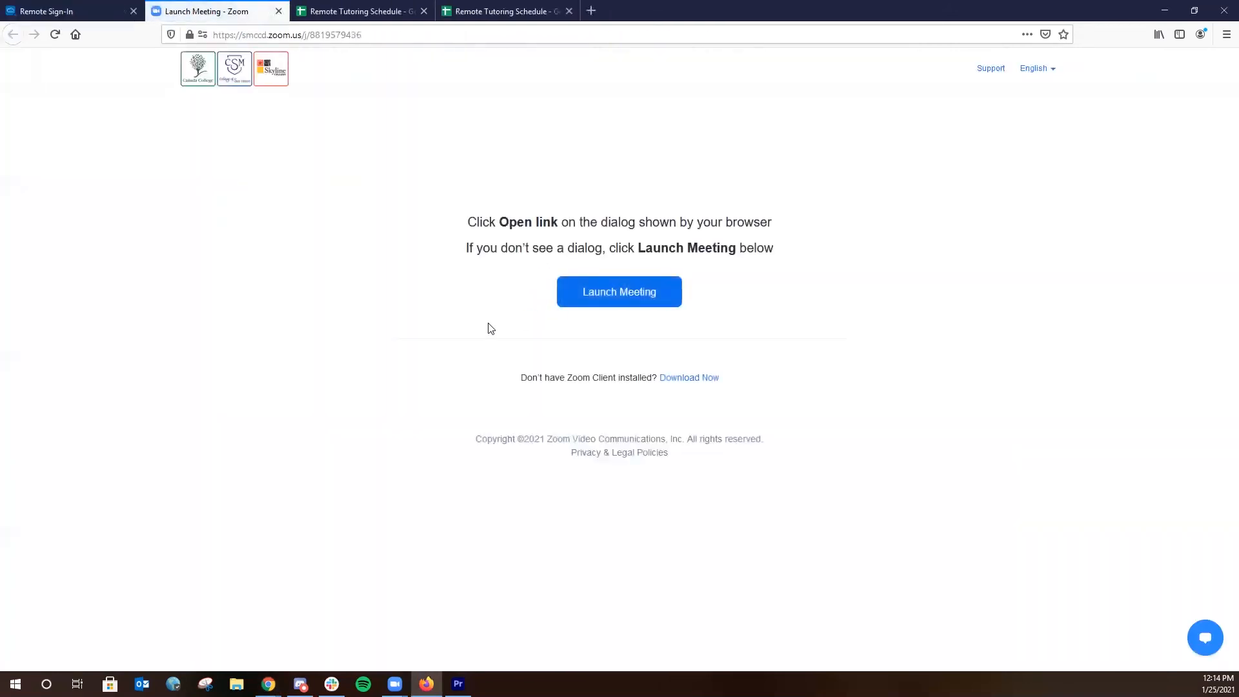
click(618, 292)
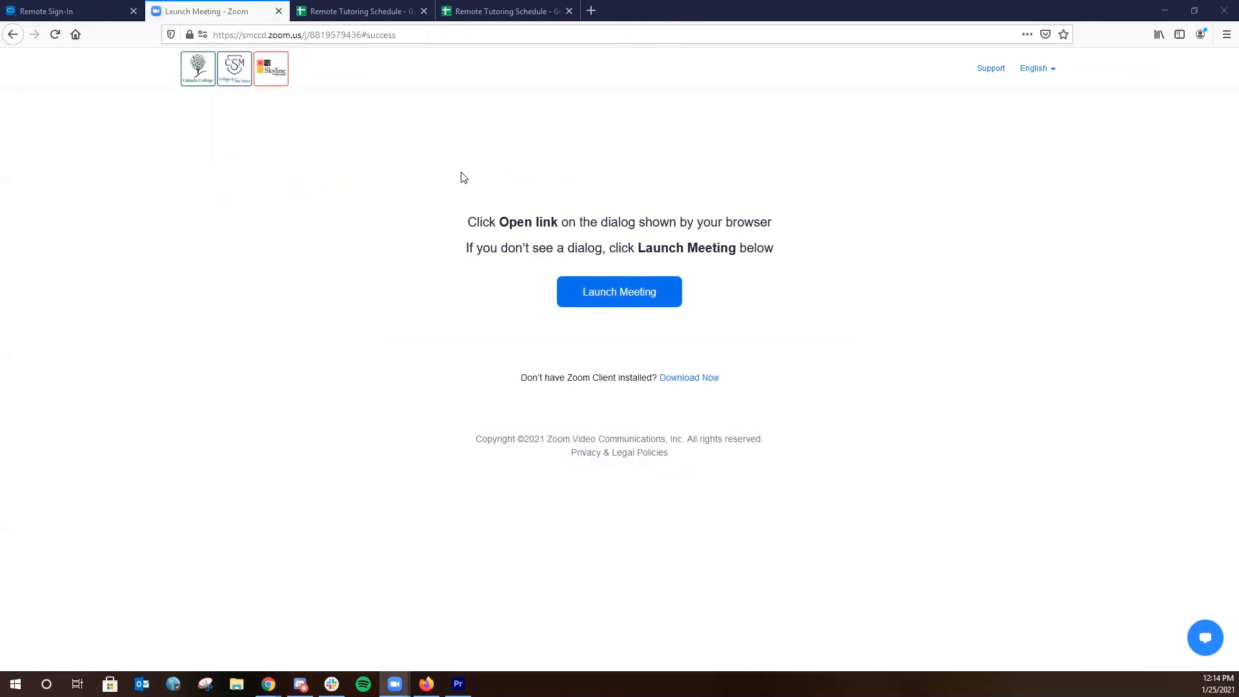
mouse_move(462, 237)
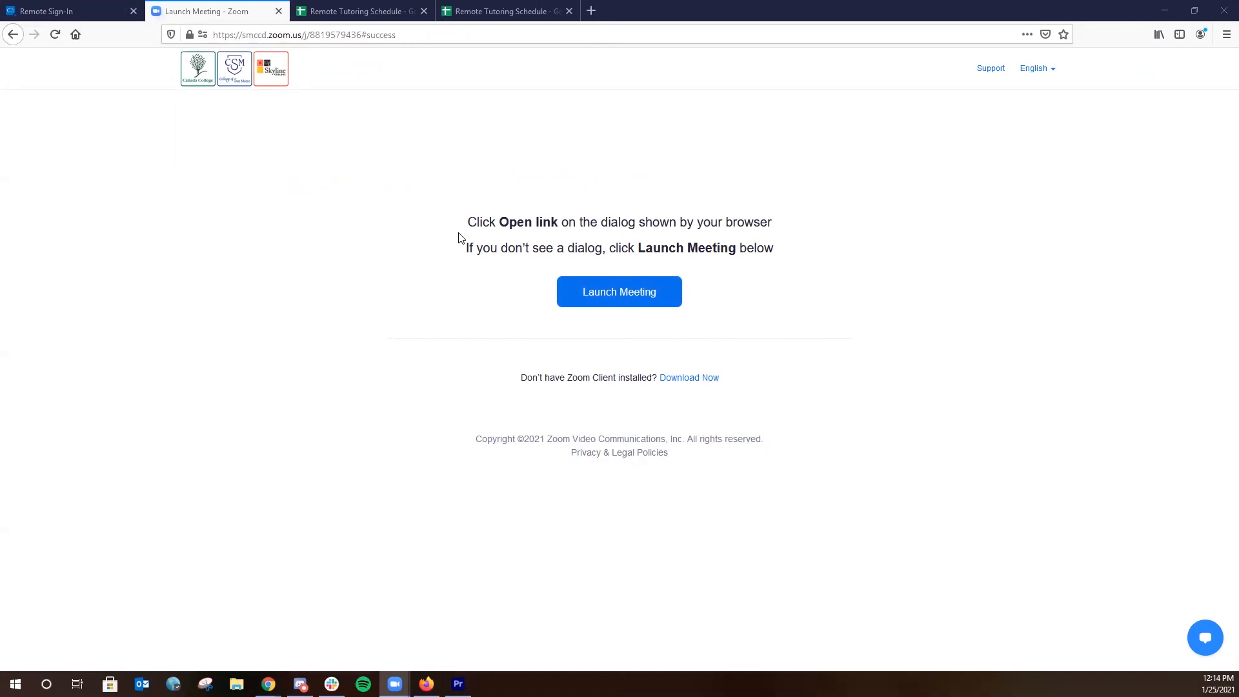
mouse_move(49, 361)
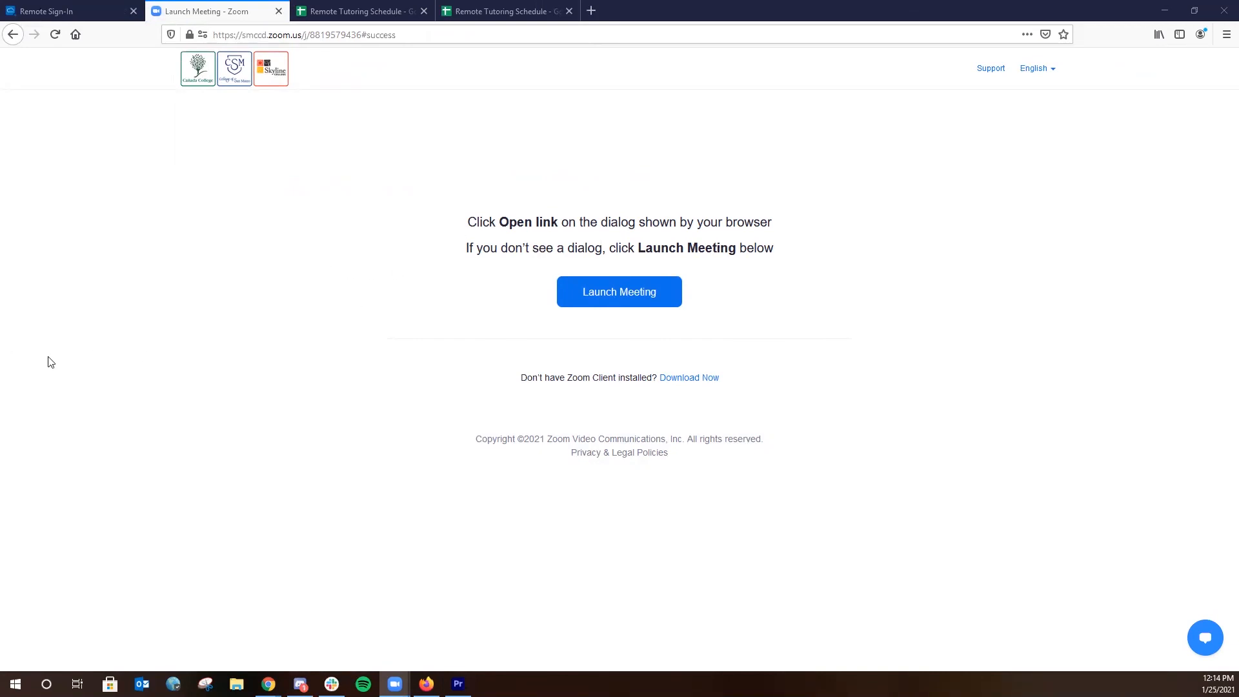
mouse_move(618, 292)
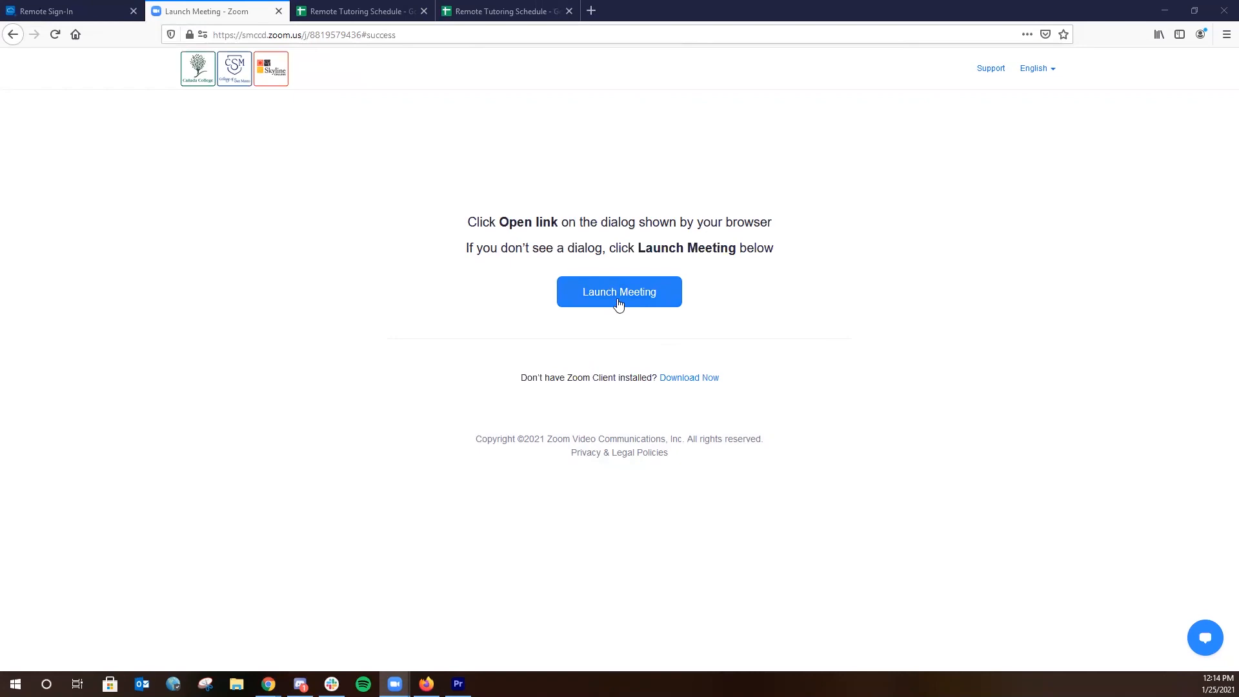